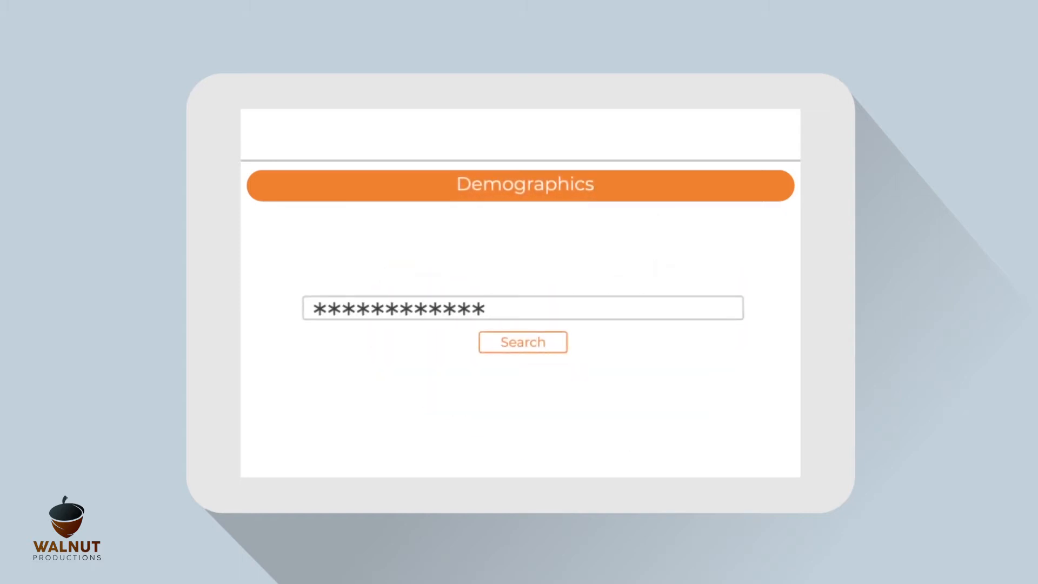
left_click(522, 342)
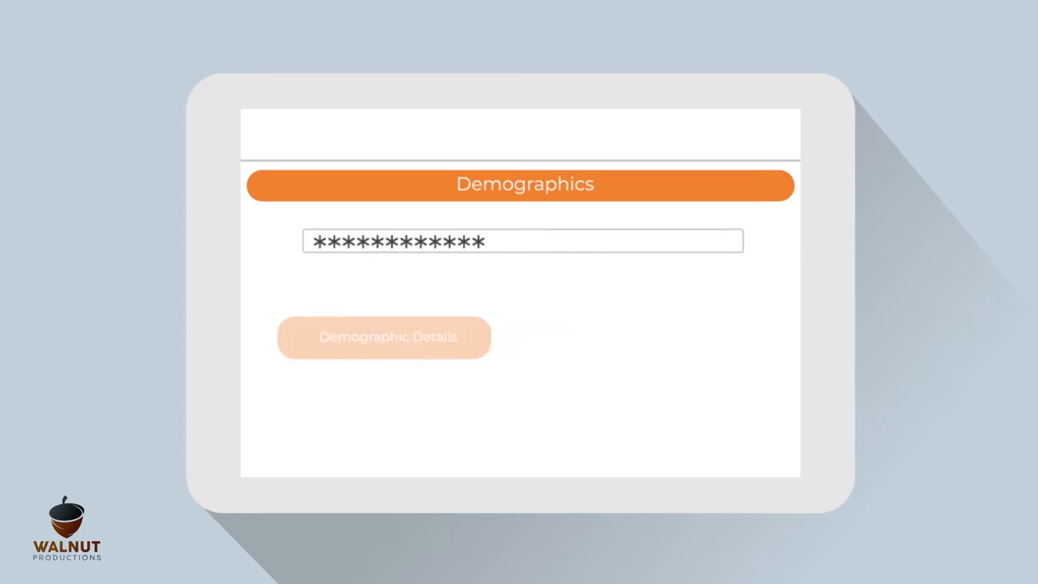
left_click(383, 337)
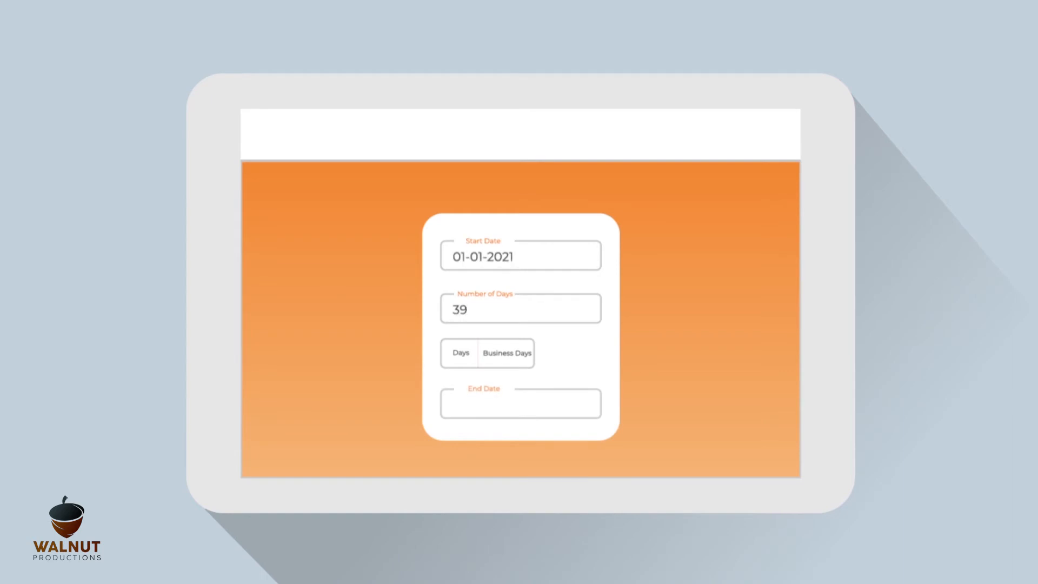
left_click(460, 353)
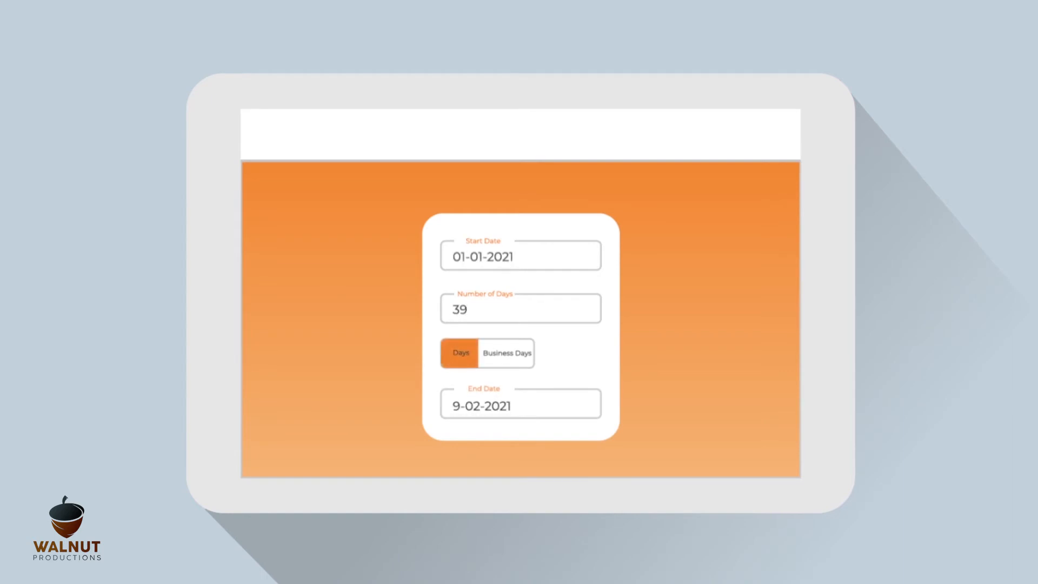